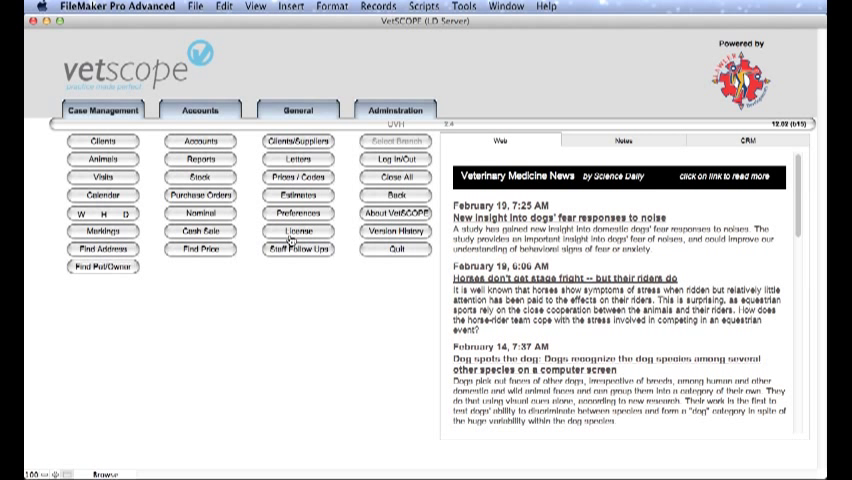
mouse_move(228, 164)
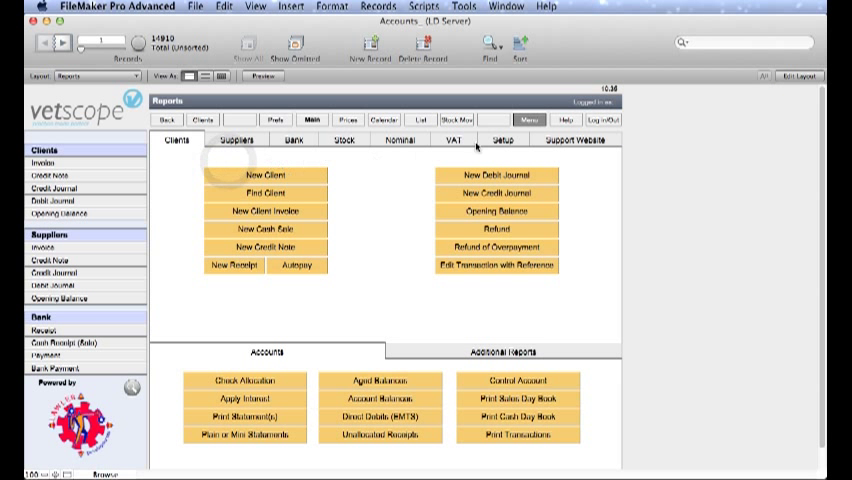
Open the VAT & Financial Periods list from the Setup tab of Reports
click(508, 140)
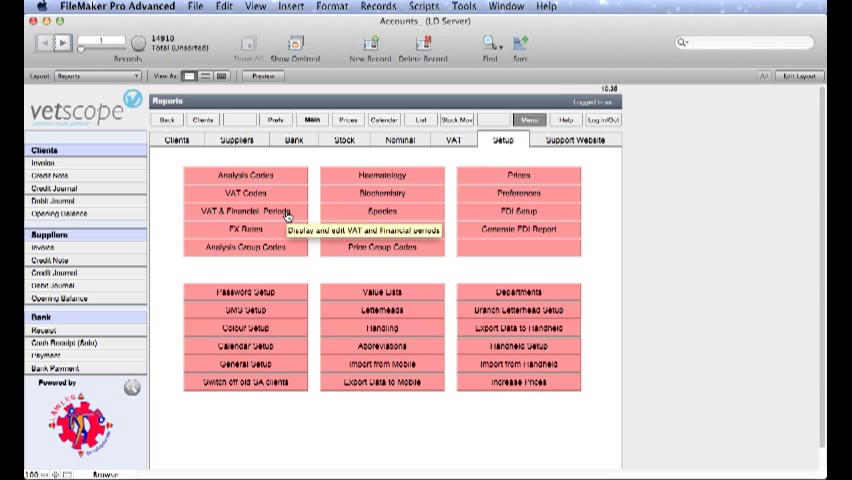
click(244, 212)
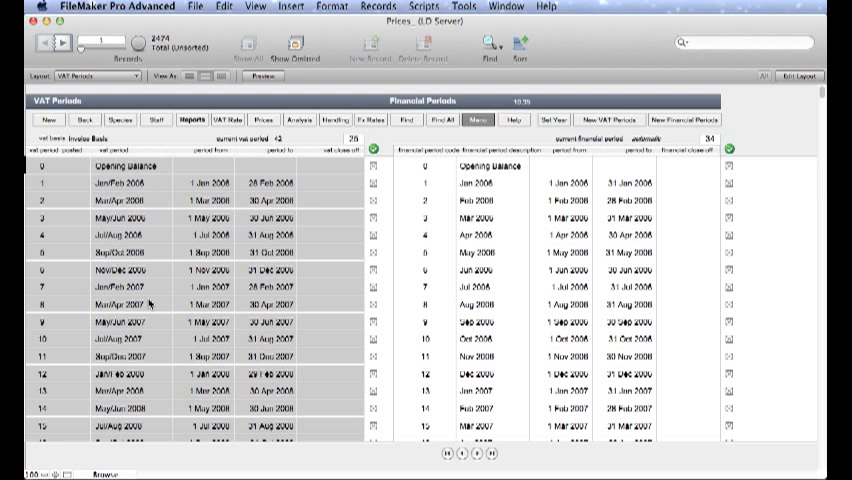
mouse_move(580, 304)
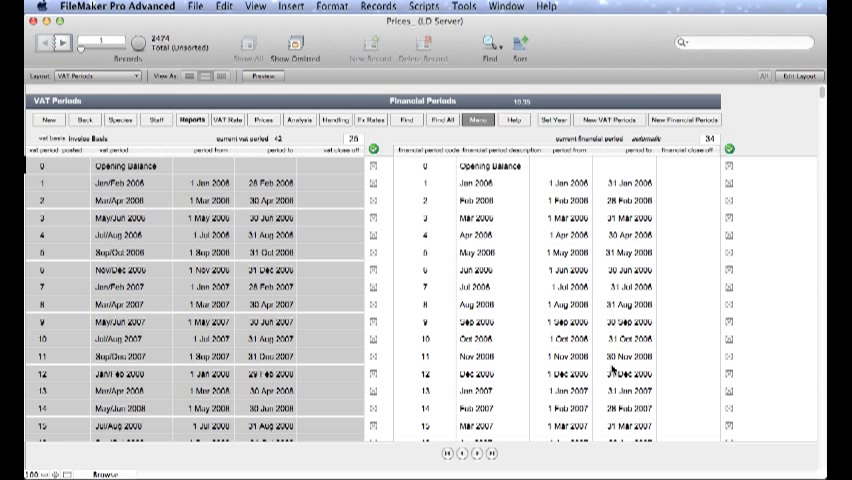
mouse_move(284, 312)
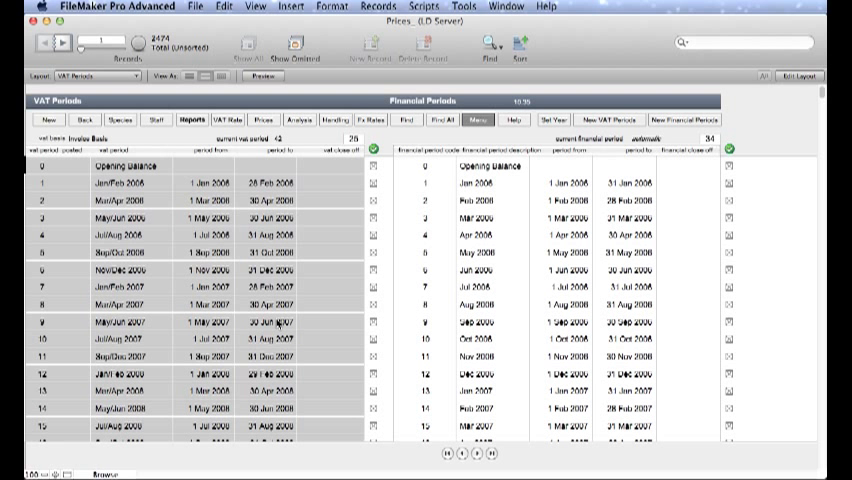
mouse_move(370, 302)
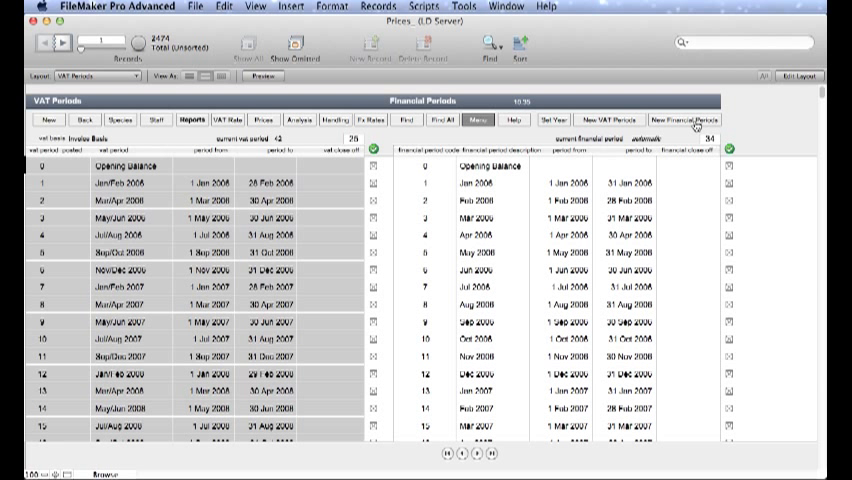
Create 12 new monthly financial periods after December 2012 and confirm their creation
click(684, 120)
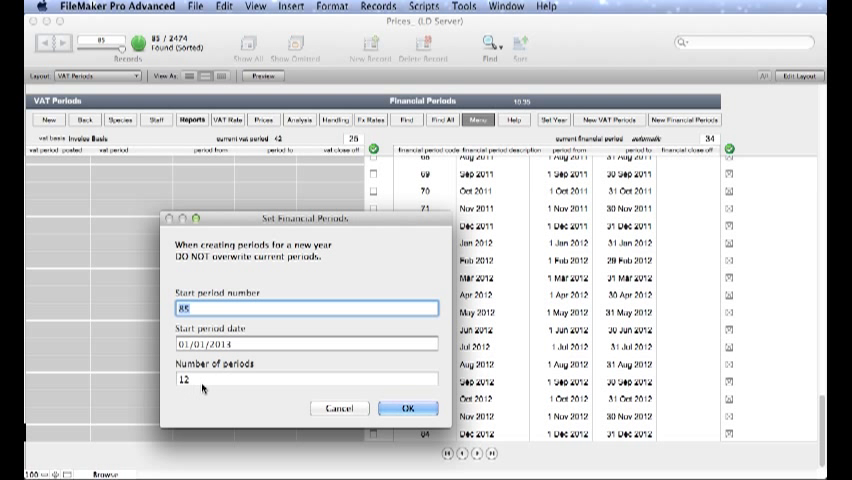
click(408, 408)
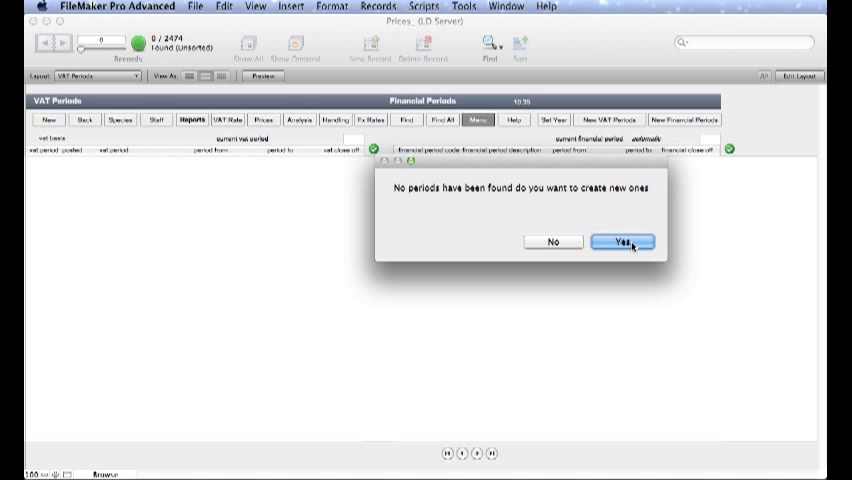
click(622, 240)
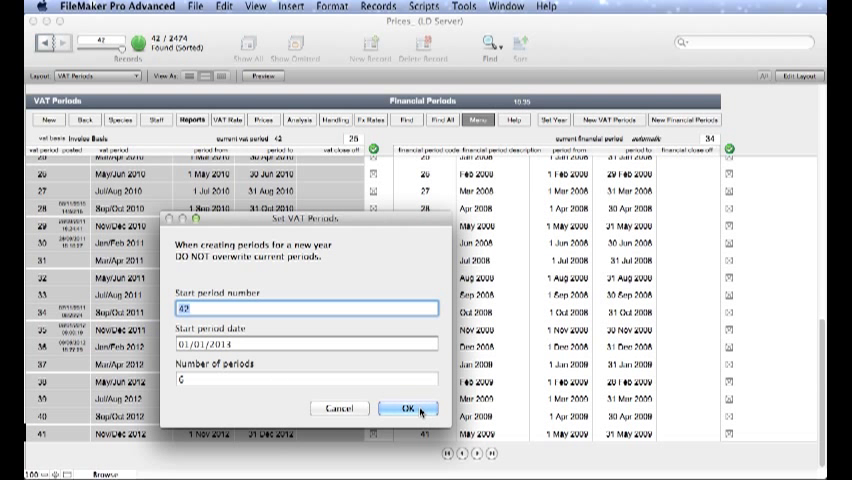
Accept the new VAT periods' start number, date and count, and confirm creating them
click(400, 408)
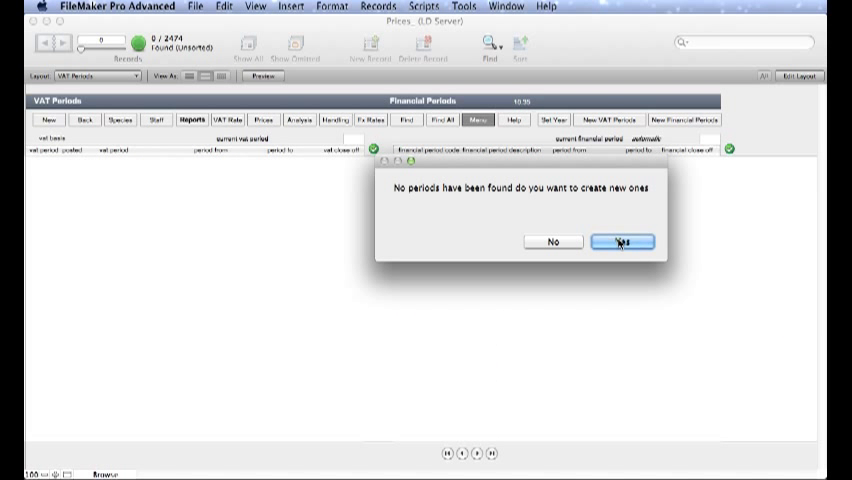
click(620, 242)
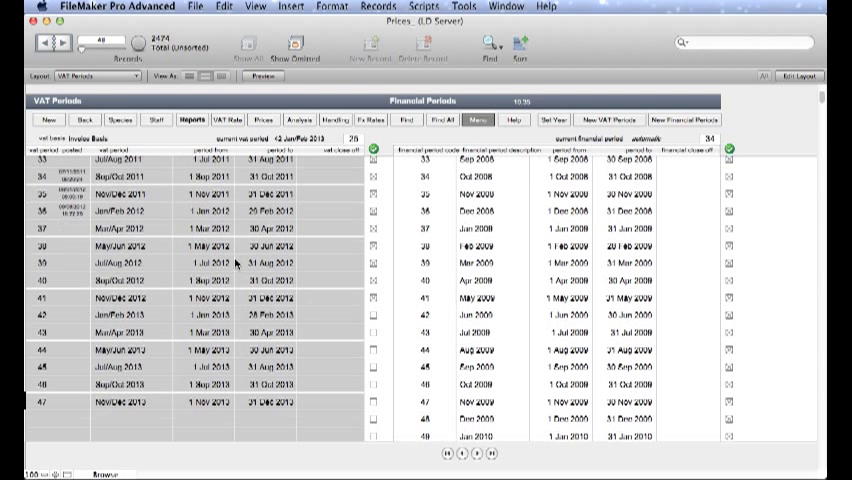
mouse_move(270, 308)
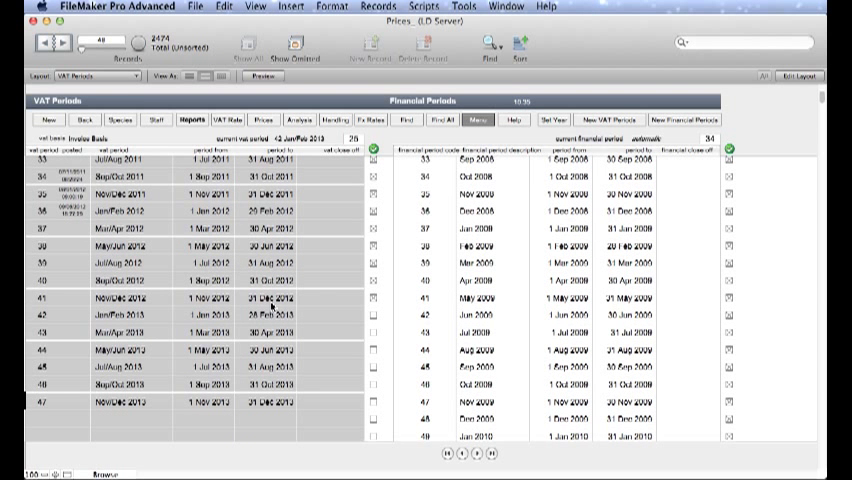
mouse_move(260, 412)
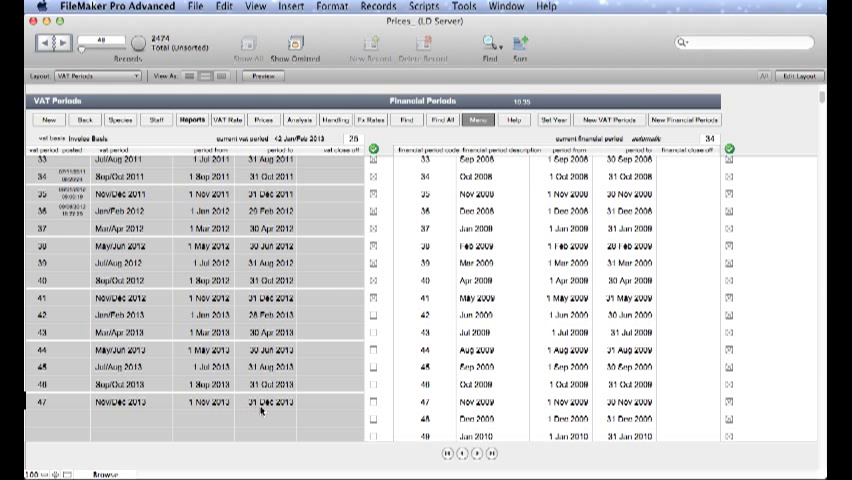
mouse_move(280, 368)
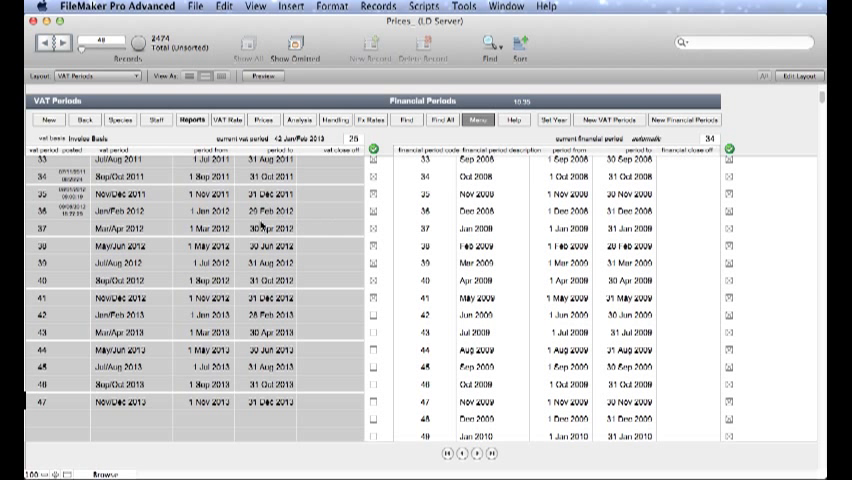
mouse_move(258, 264)
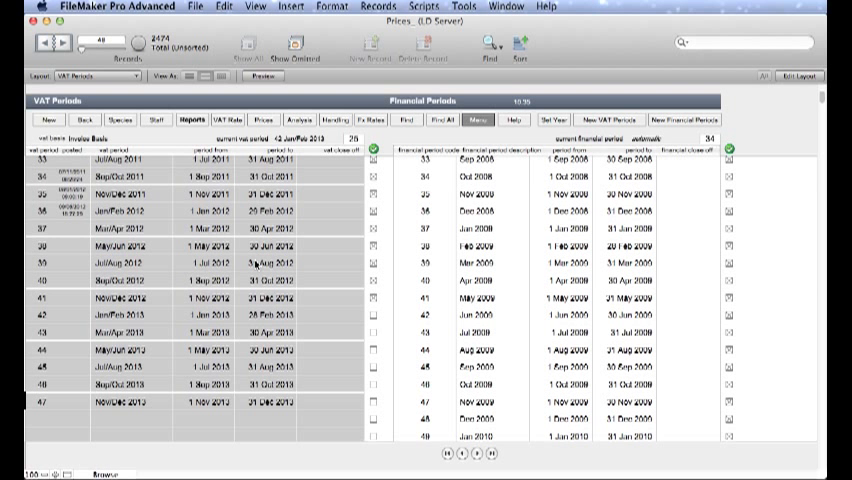
mouse_move(538, 242)
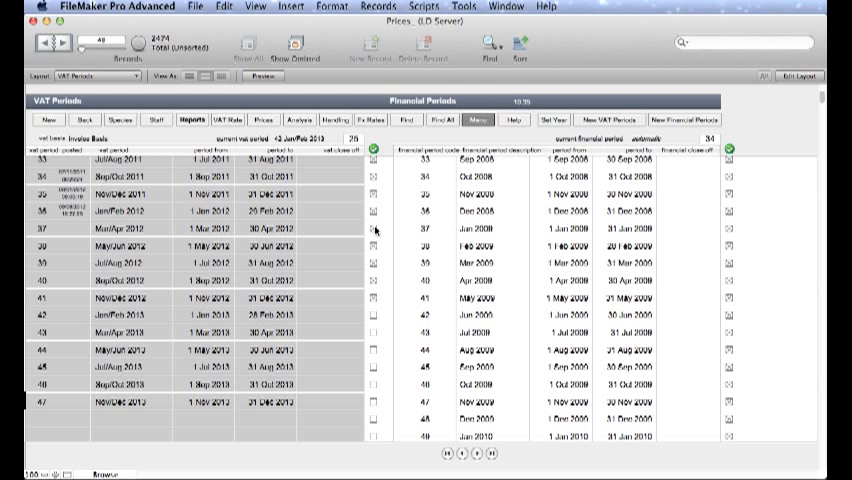
mouse_move(376, 232)
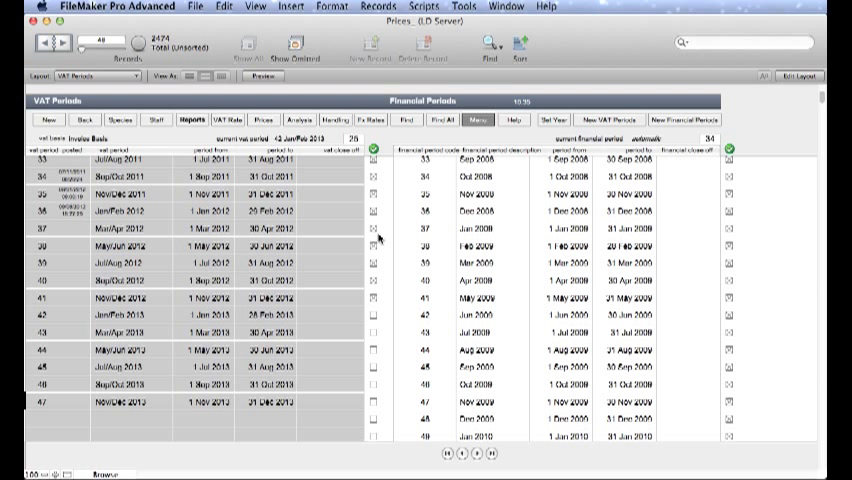
mouse_move(516, 284)
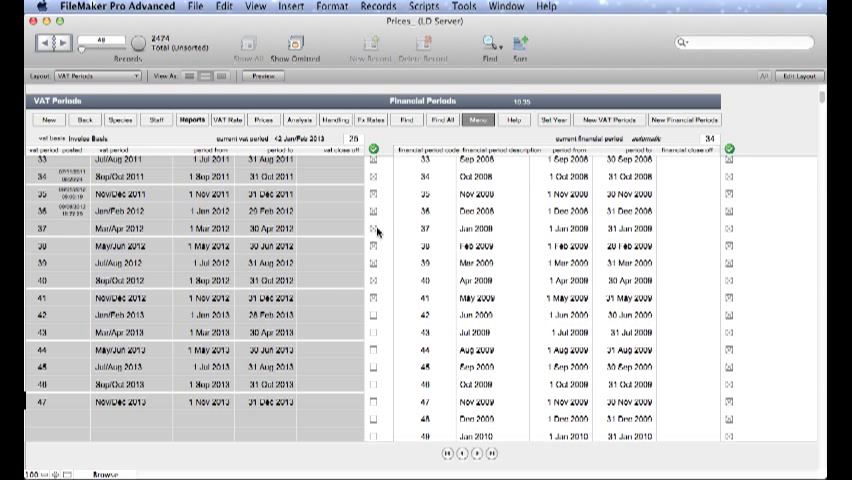
mouse_move(376, 272)
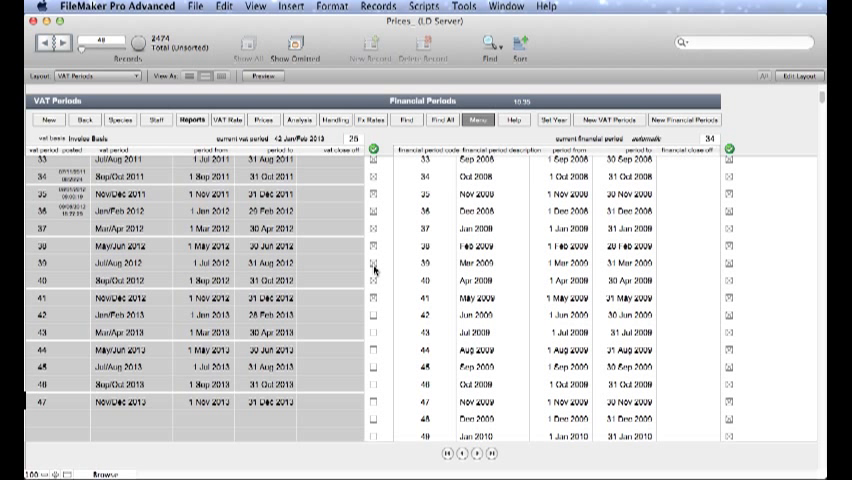
mouse_move(552, 128)
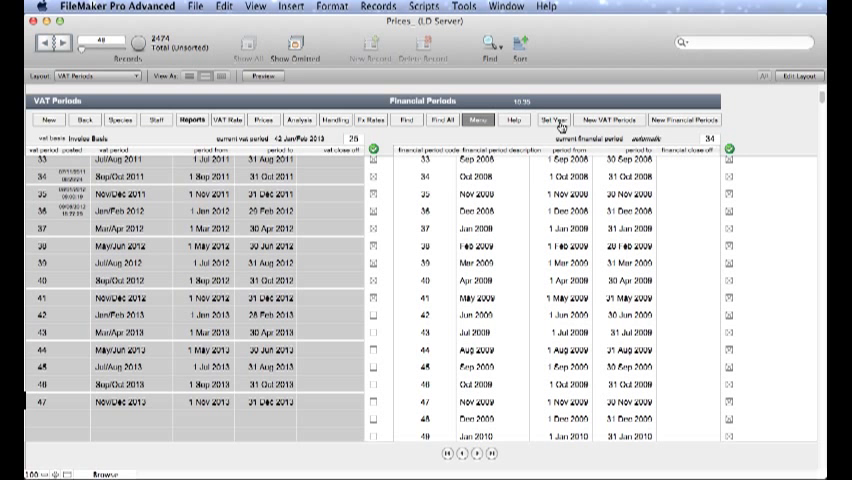
Use Set Year to confirm the display year, then review the latest period entries
click(560, 120)
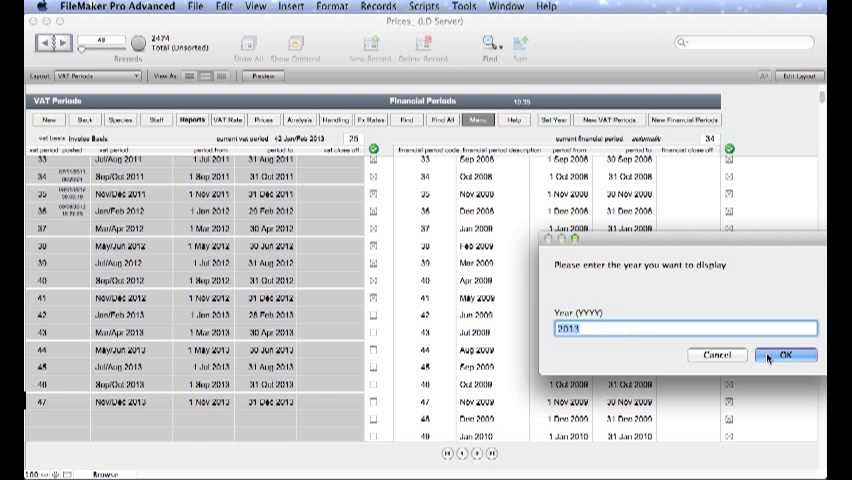
click(788, 356)
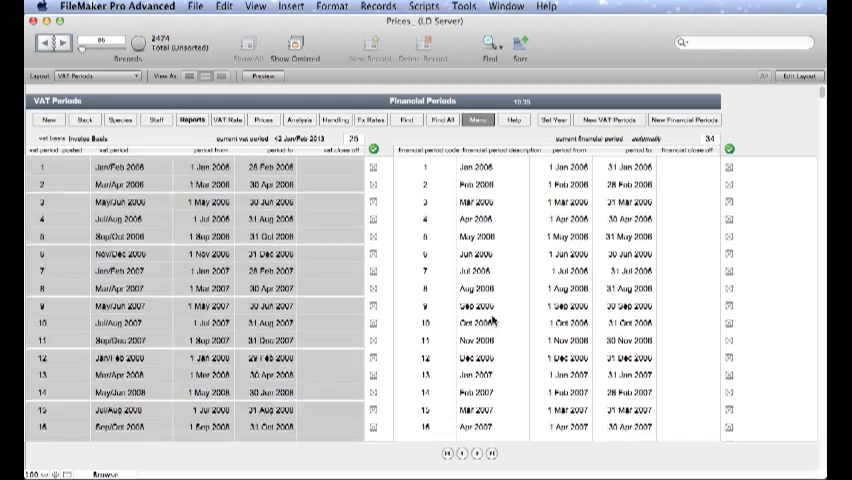
scroll(down, 3)
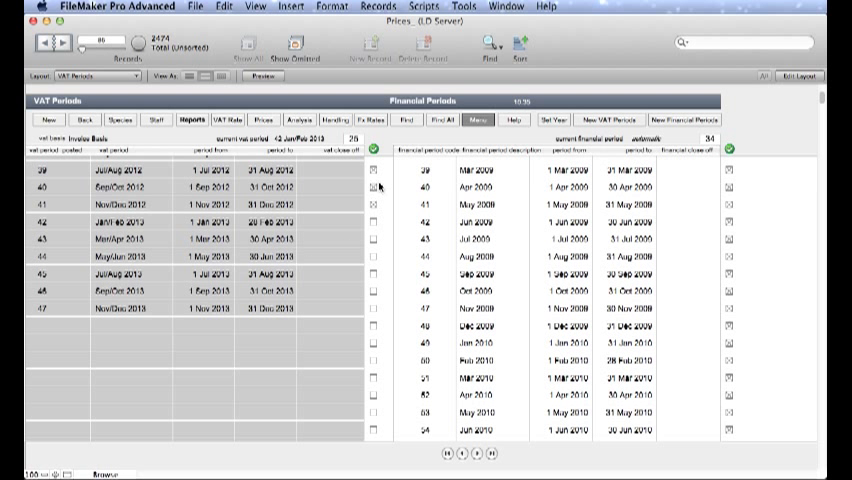
mouse_move(380, 188)
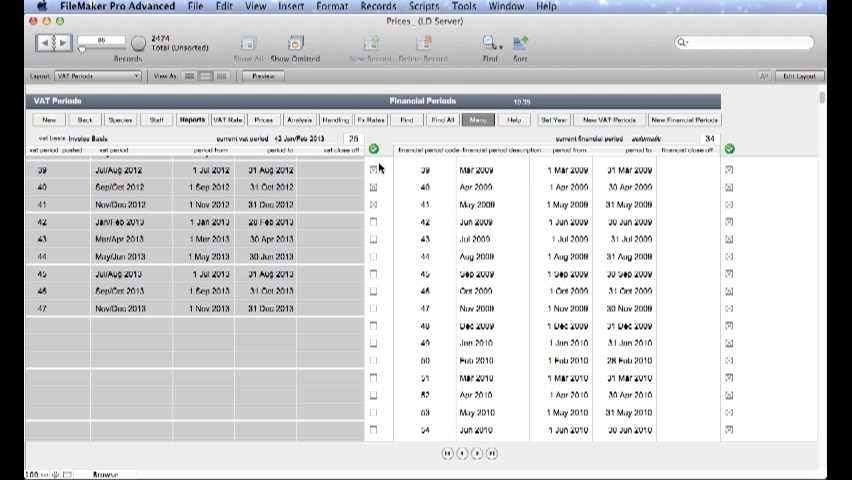
mouse_move(378, 336)
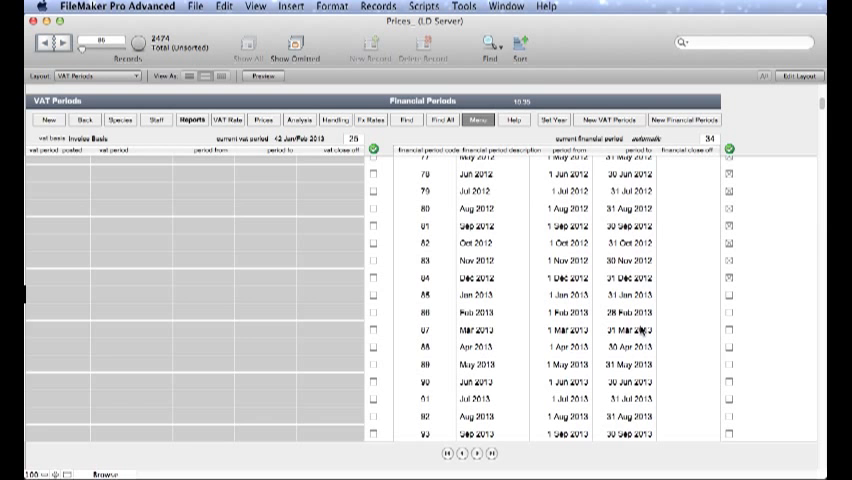
scroll(down, 3)
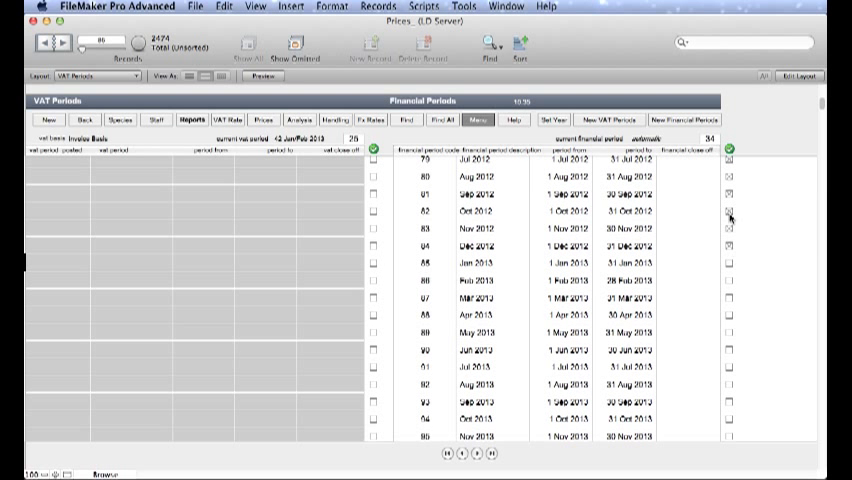
mouse_move(724, 422)
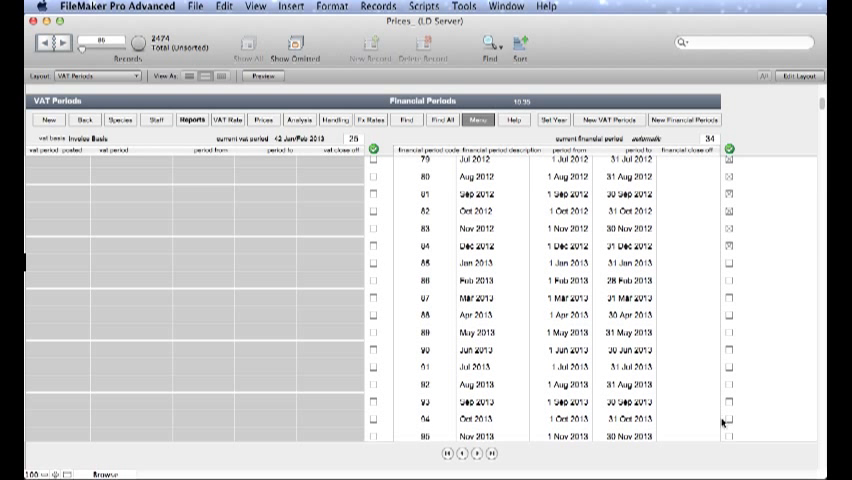
mouse_move(708, 324)
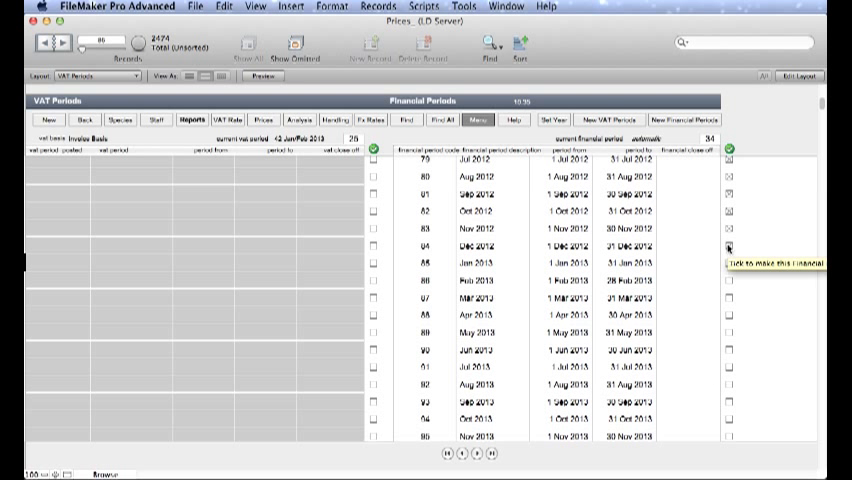
Tick two late-2012 financial period rows to switch their display on
click(730, 246)
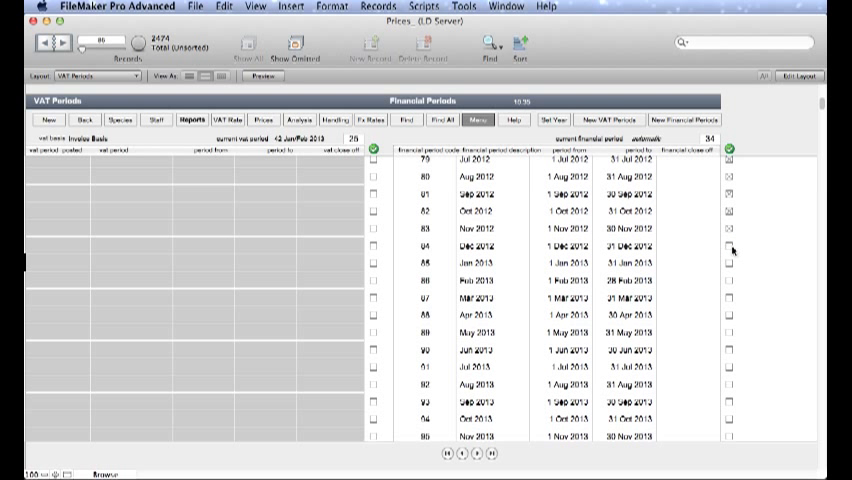
click(732, 252)
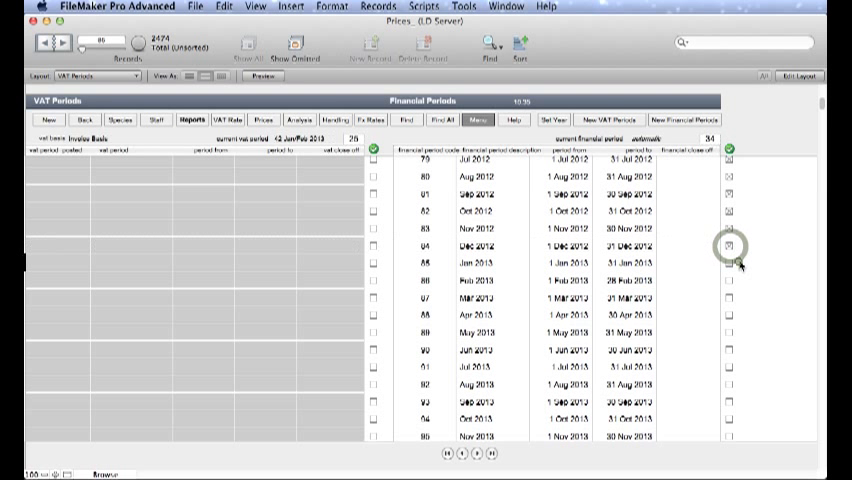
mouse_move(660, 192)
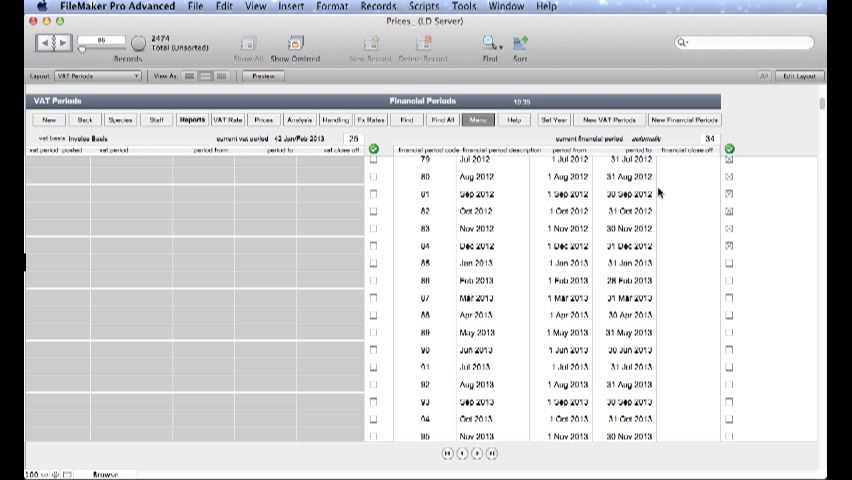
mouse_move(528, 204)
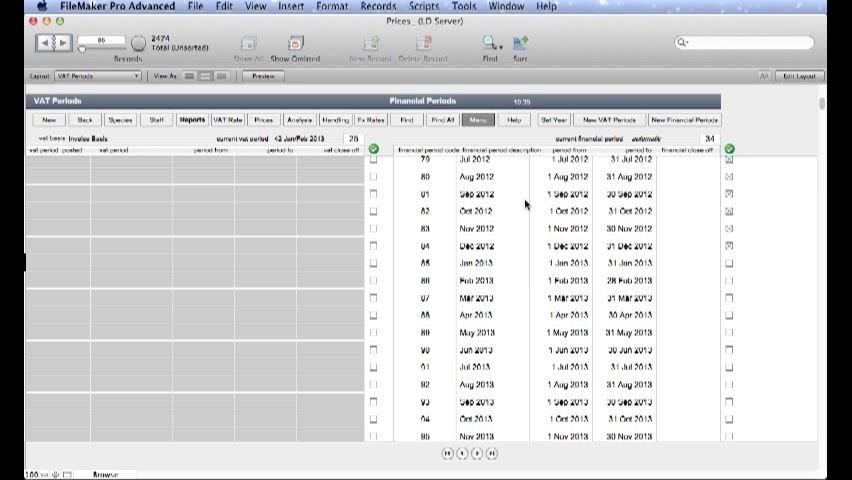